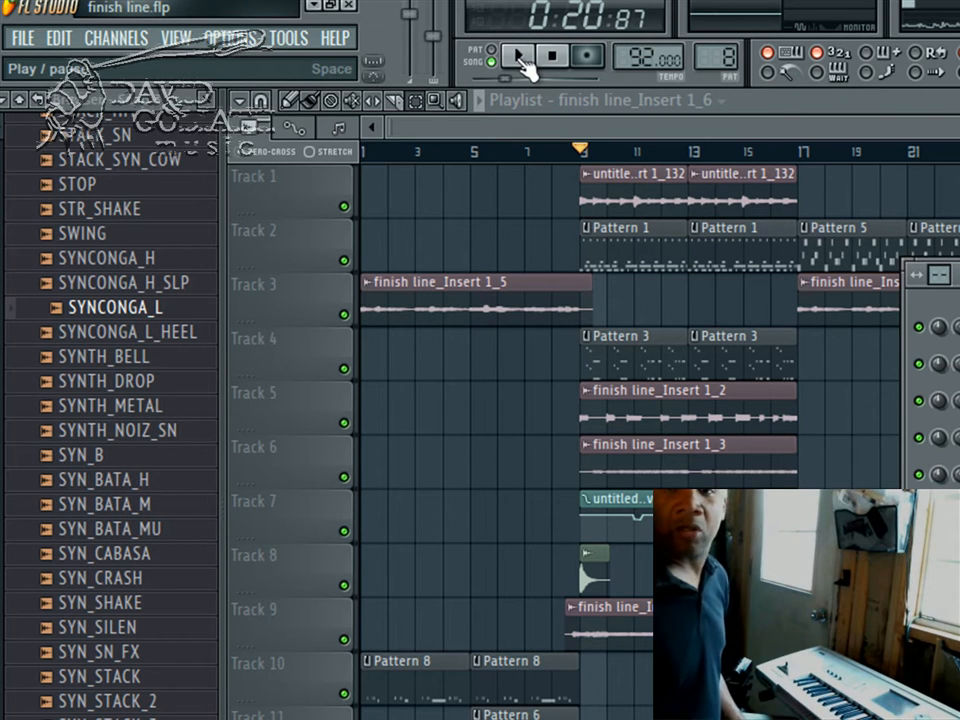
# - Play the finish line chorus from bar 9 through about bar 17 (0:41)
pyautogui.click(518, 55)
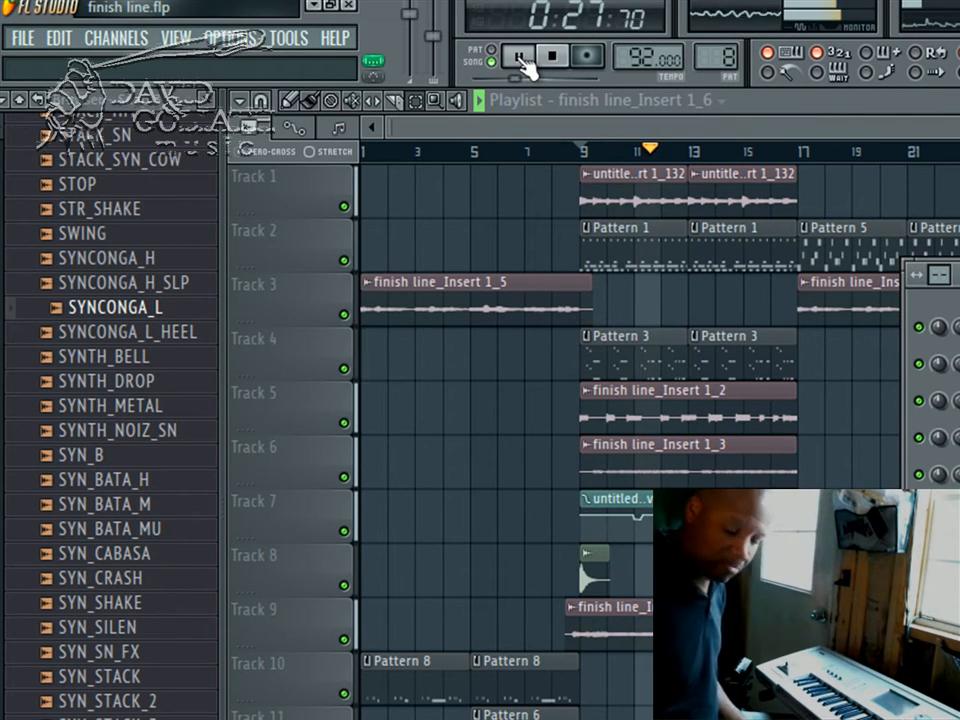
pyautogui.click(518, 56)
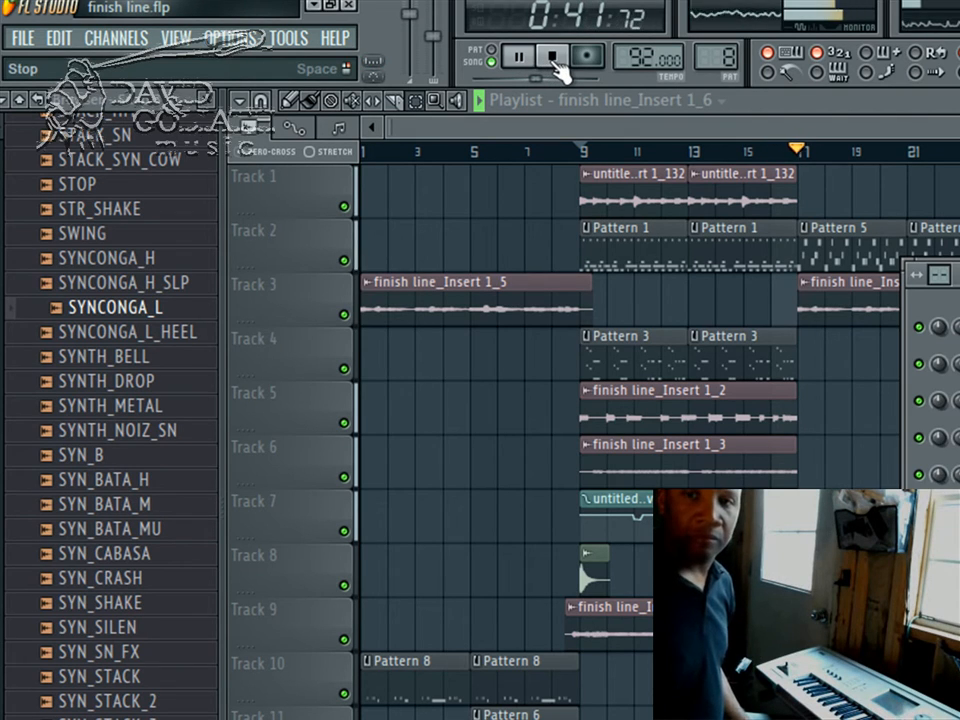
# - Stop song playback, returning the position to 0:00:00
pyautogui.click(552, 57)
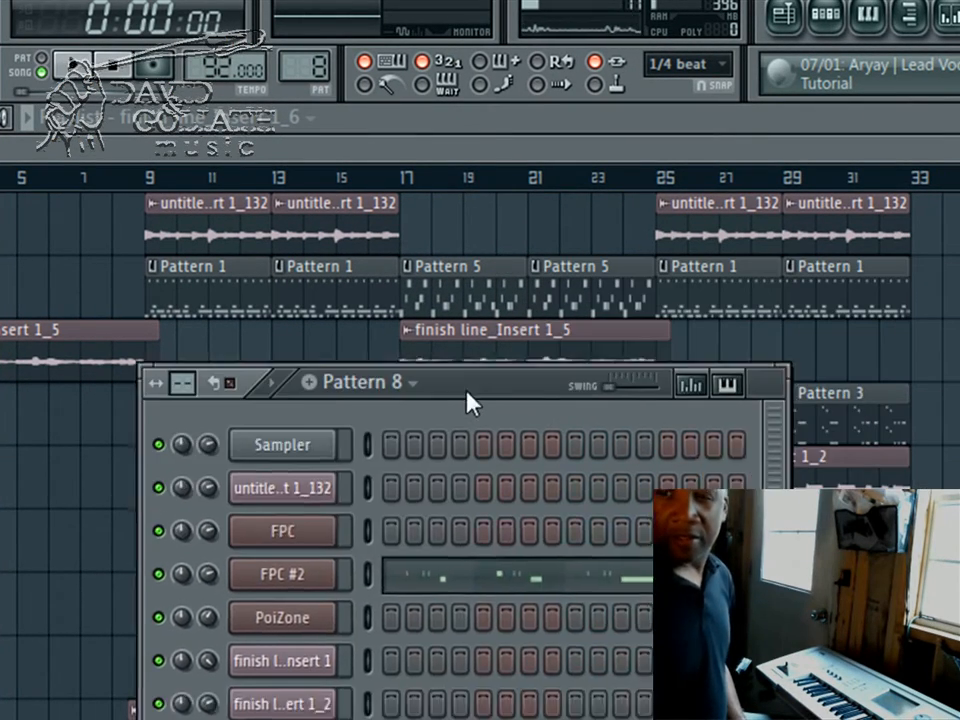
# - Move the Pattern 8 channel window right to uncover clips between bars 9 and 17
pyautogui.moveTo(472, 382); pyautogui.dragTo(500, 291)
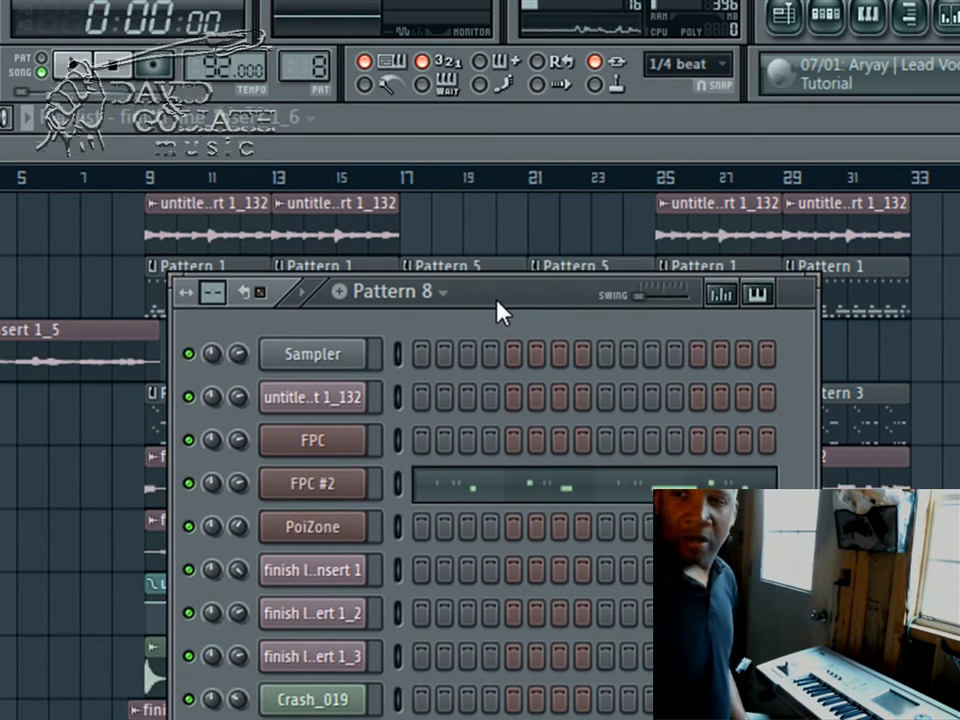
pyautogui.moveTo(500, 291); pyautogui.dragTo(560, 320)
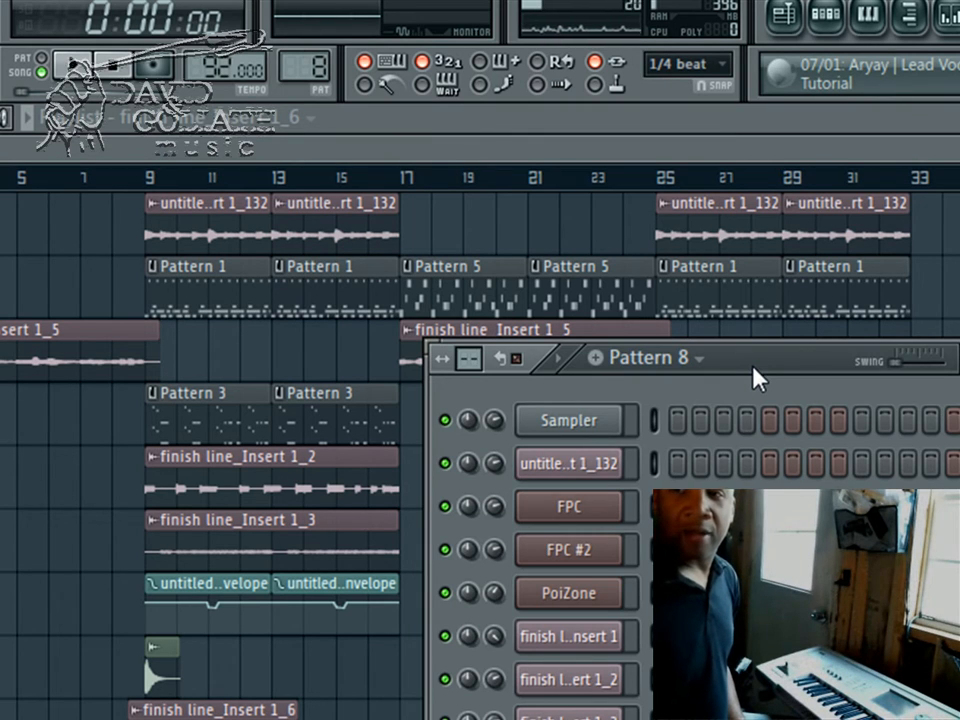
pyautogui.moveTo(650, 358); pyautogui.dragTo(650, 300)
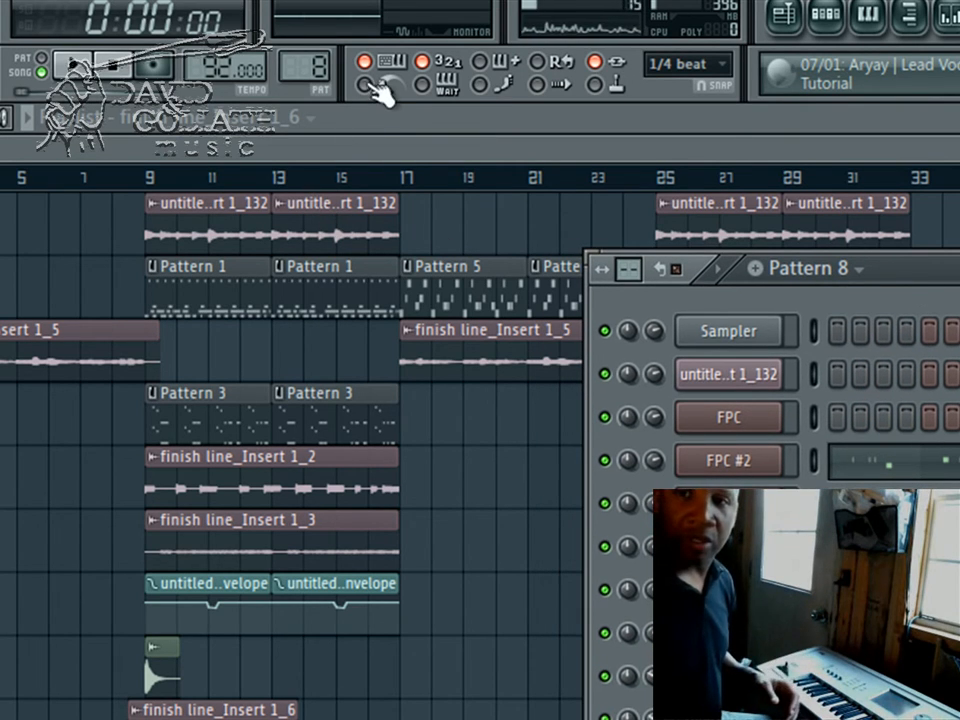
pyautogui.moveTo(418, 166)
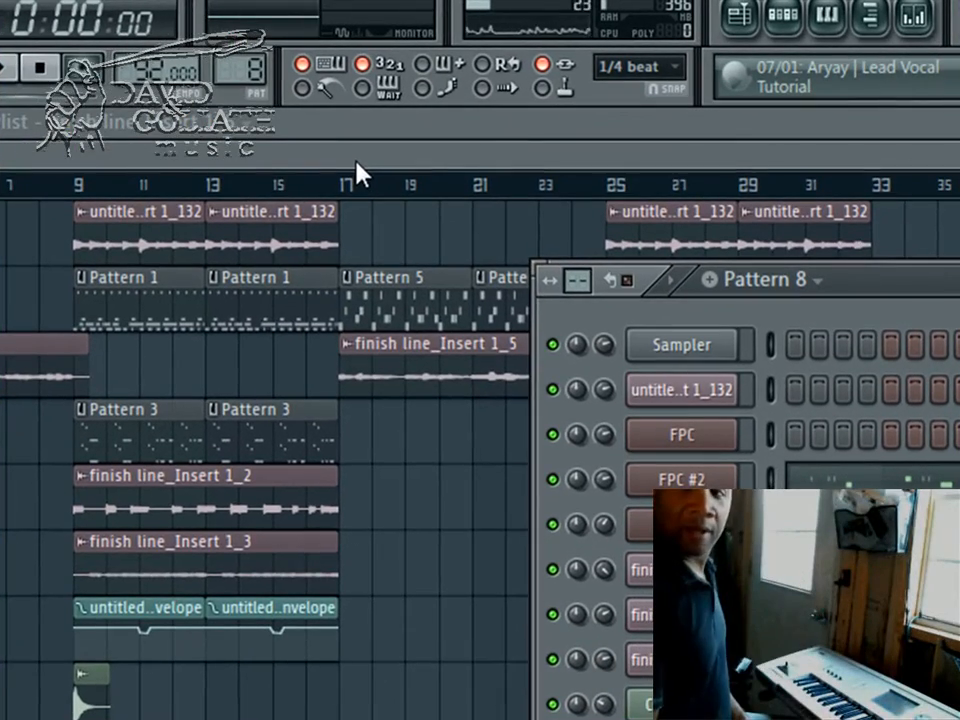
pyautogui.click(42, 65)
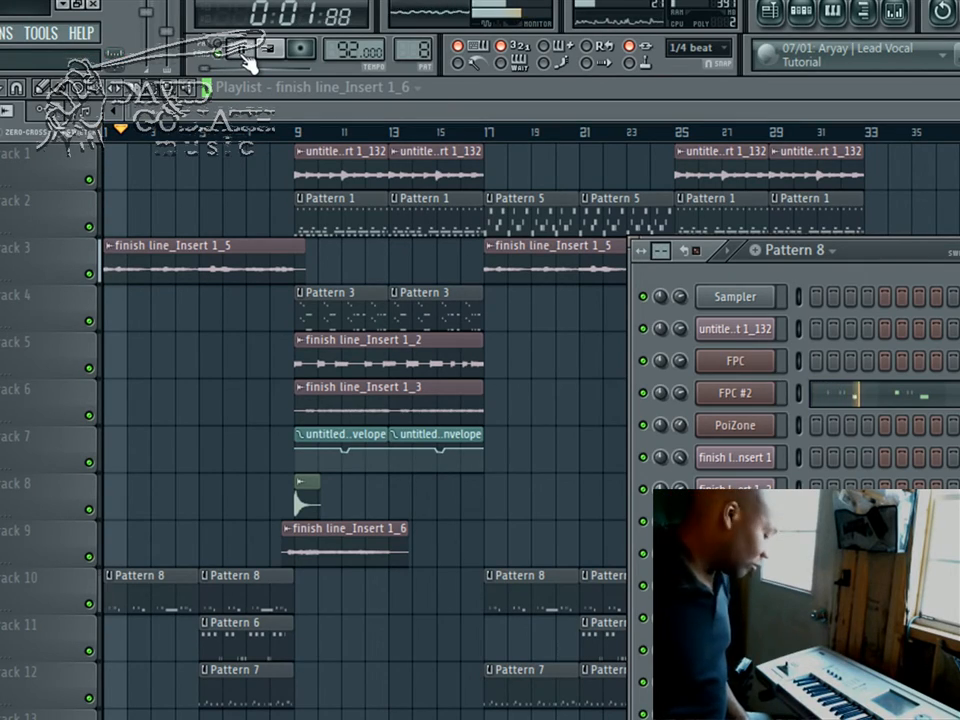
# - Play the whole arrangement in Song mode from bar 1, starting with Track 3's verse
pyautogui.click(310, 53)
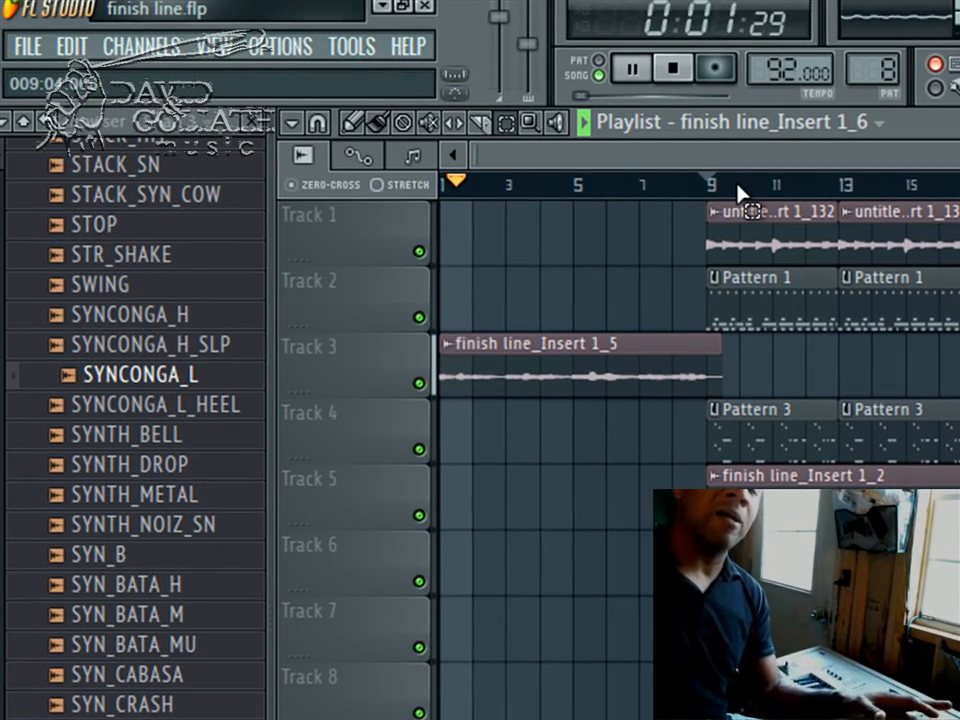
# - Stop playback after auditioning the opening verse from bar 1
pyautogui.click(672, 68)
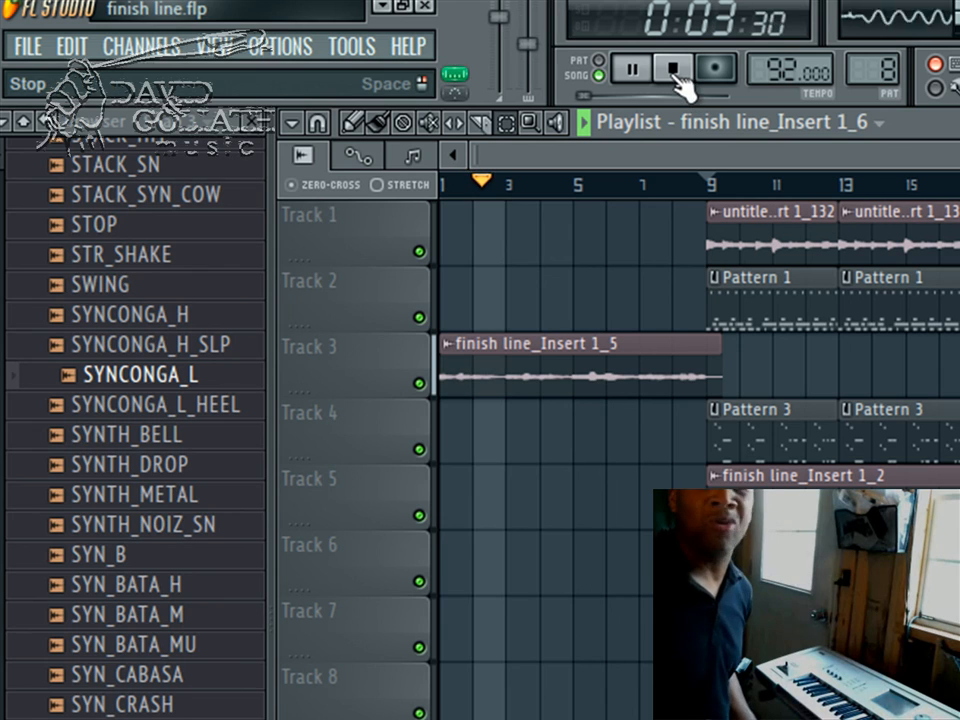